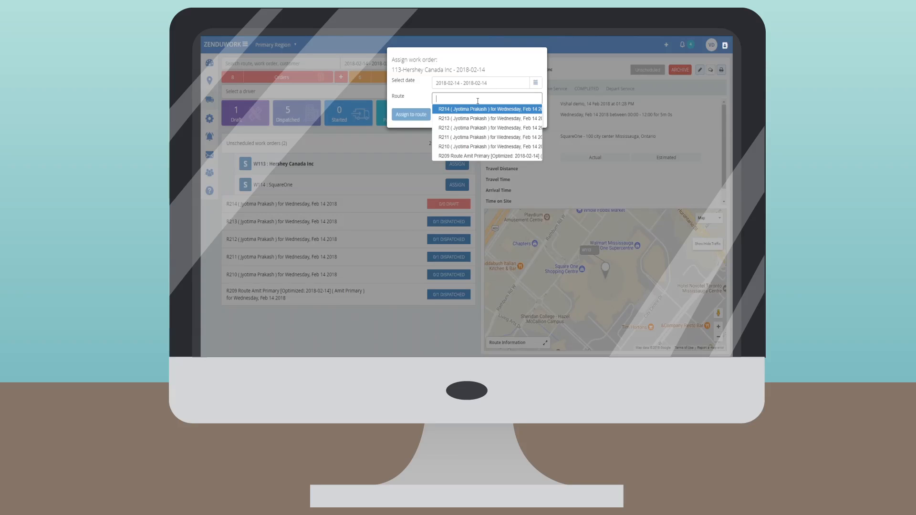
- Assign Hershey Canada work order W113 to route R214
click(490, 109)
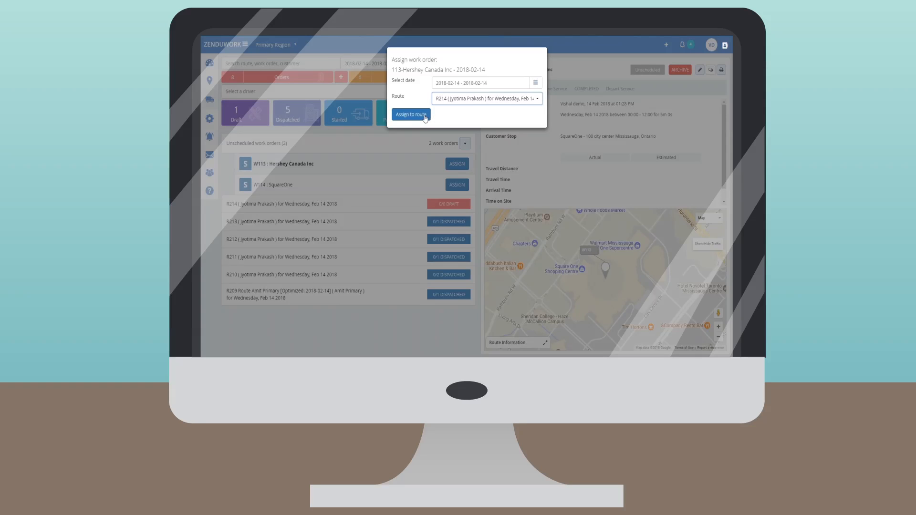
click(411, 114)
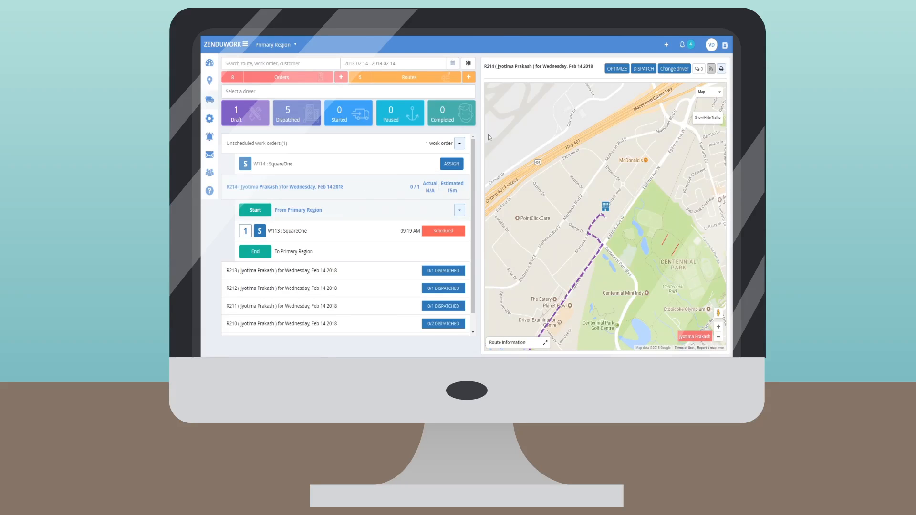
- Dispatch route R214, accepting the not-optimized route prompt
click(643, 69)
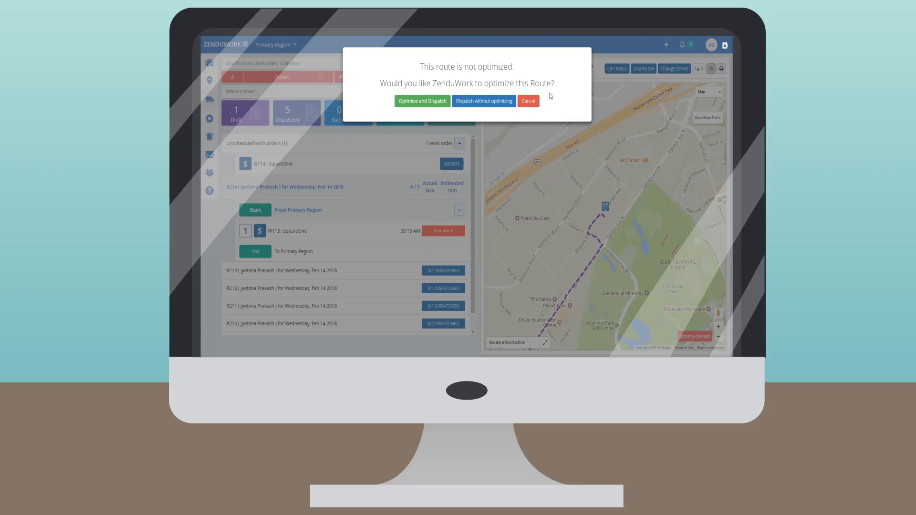
click(484, 101)
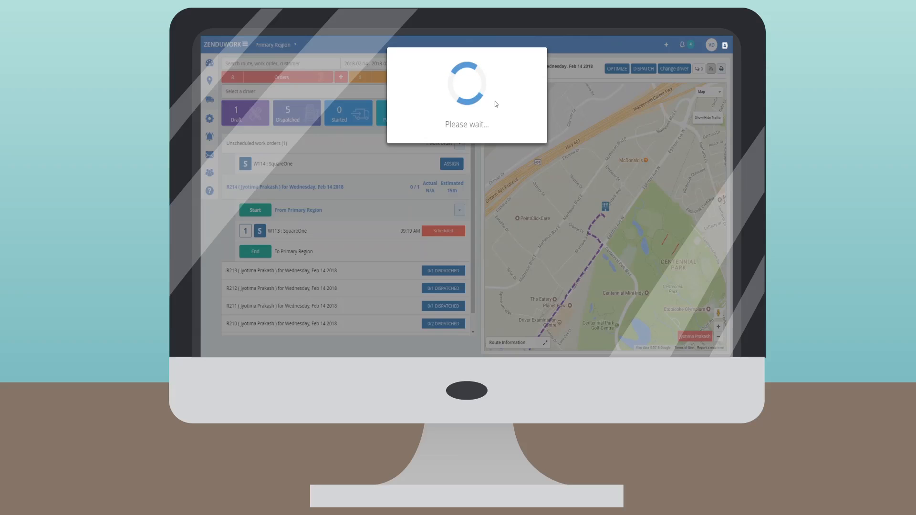
click(643, 68)
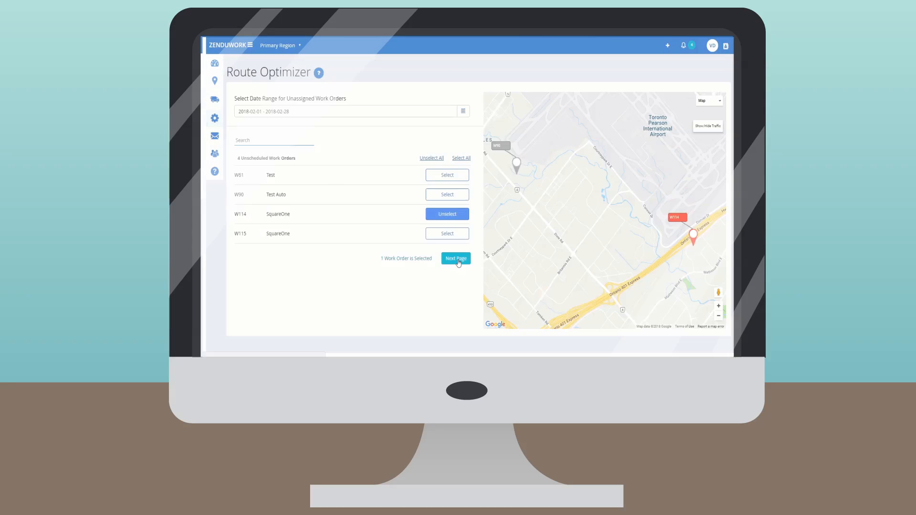
- Continue optimization with W114 SquareOne, then show the completed Hershey order's General Information
click(456, 259)
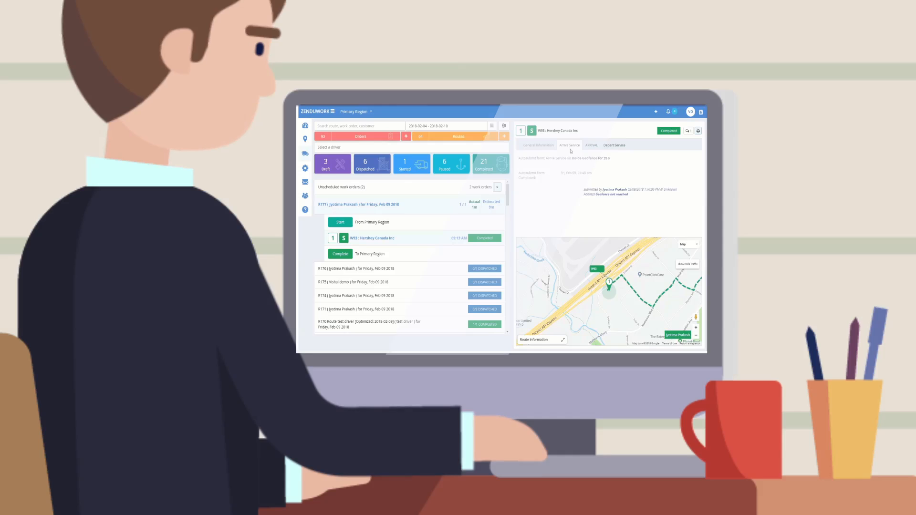
click(538, 145)
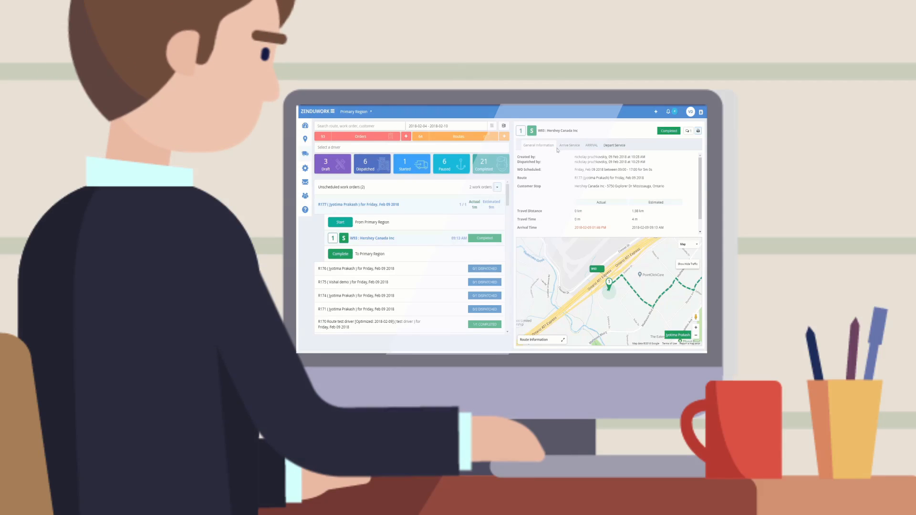